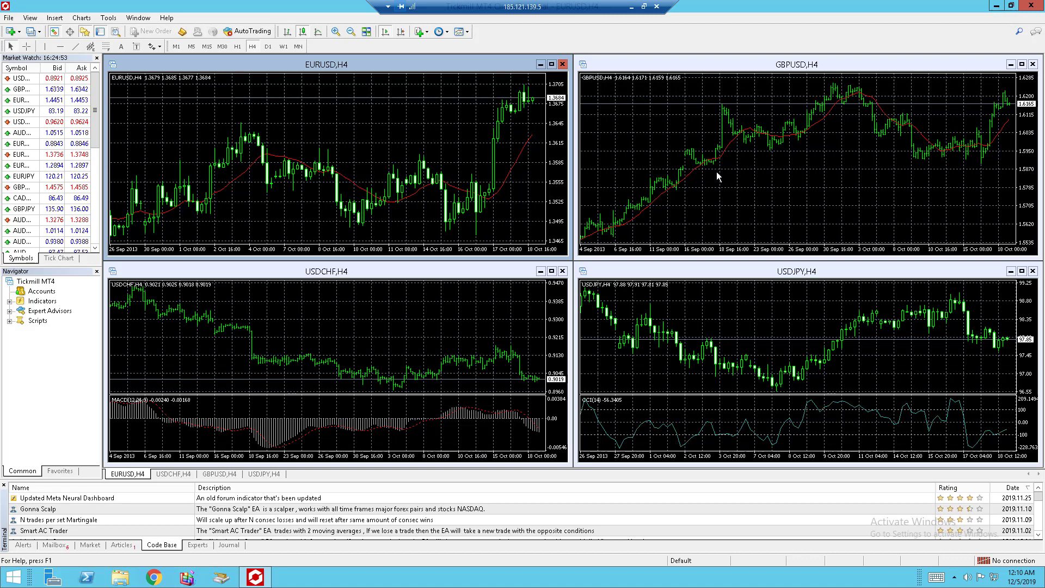
mouse_move(707, 133)
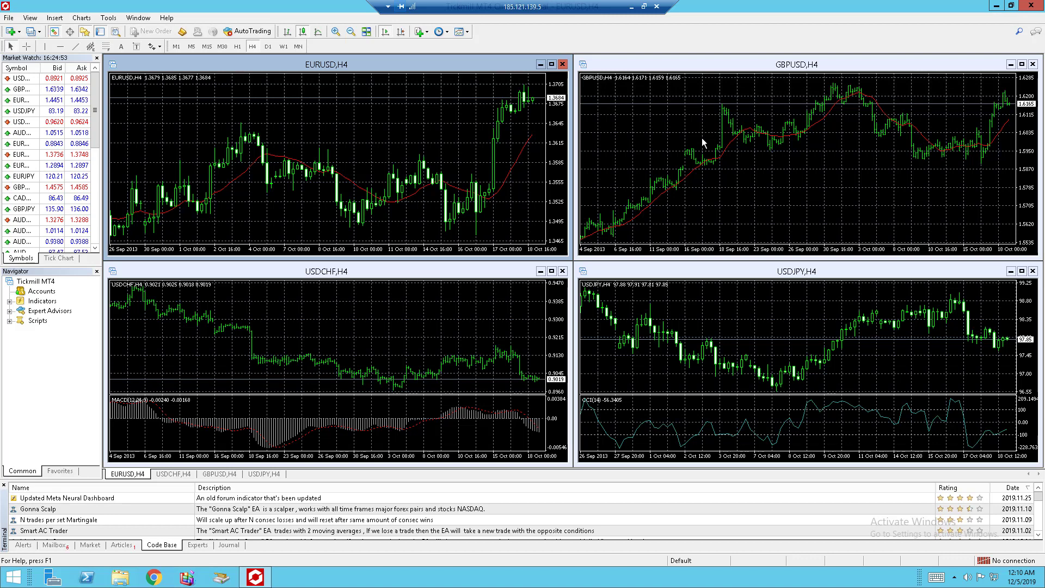
mouse_move(687, 169)
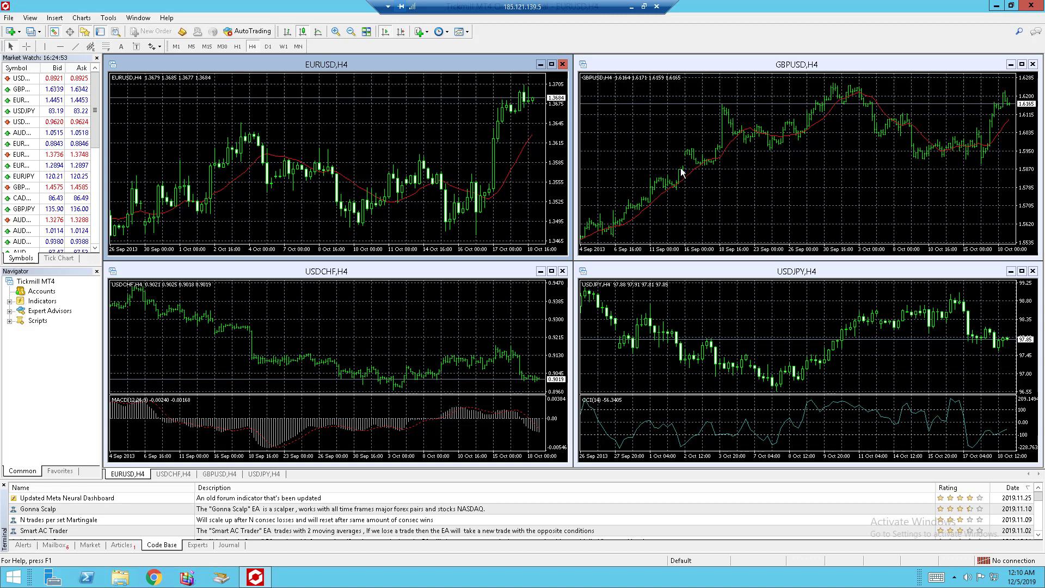
mouse_move(717, 157)
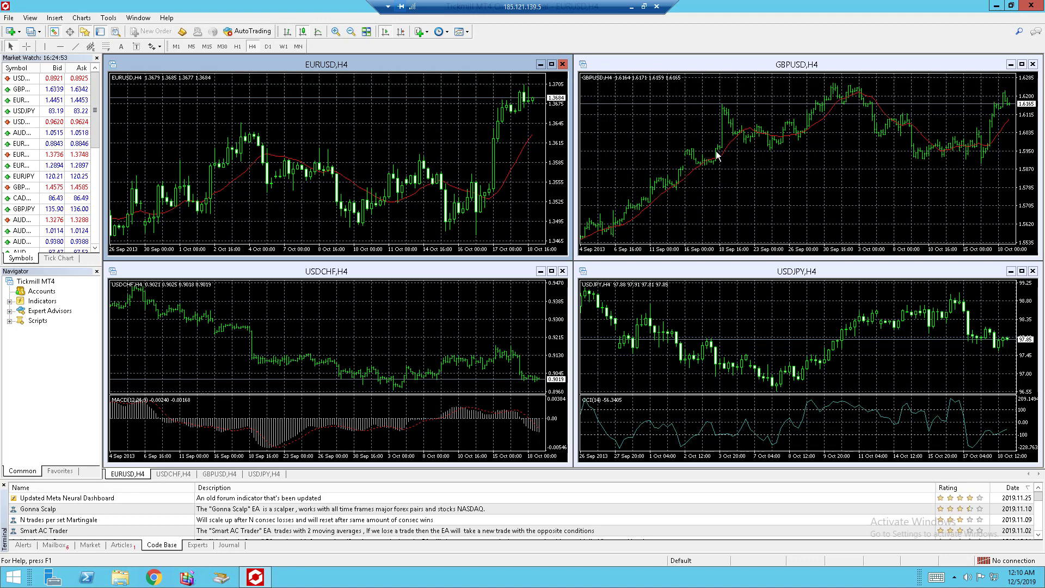
mouse_move(717, 158)
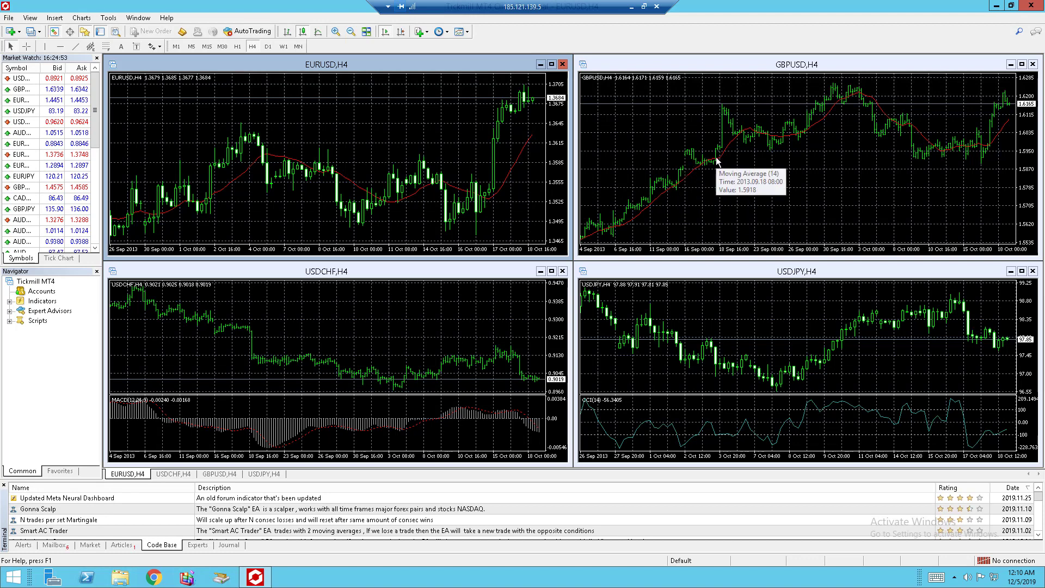
mouse_move(713, 150)
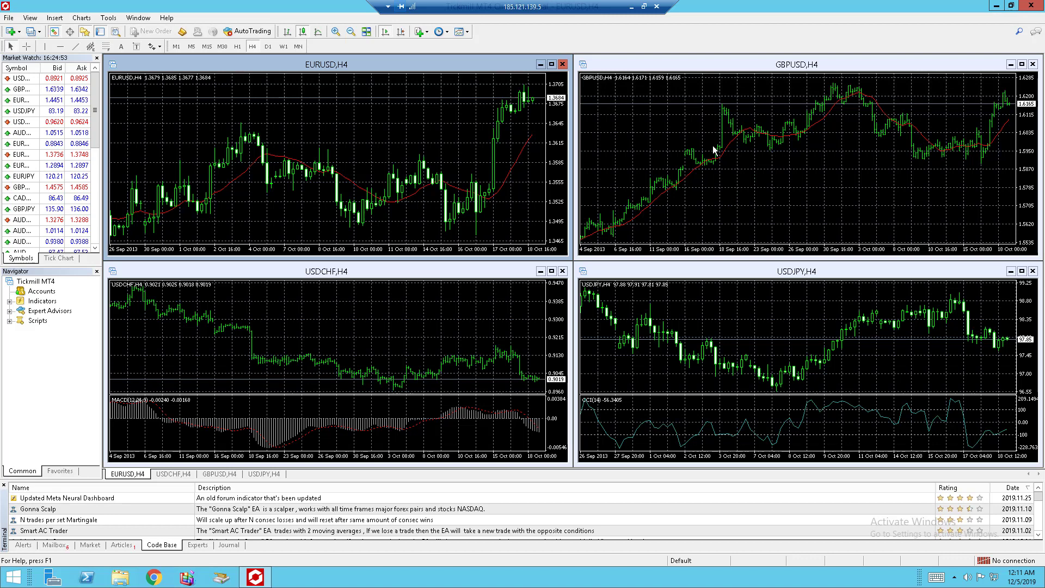
mouse_move(688, 225)
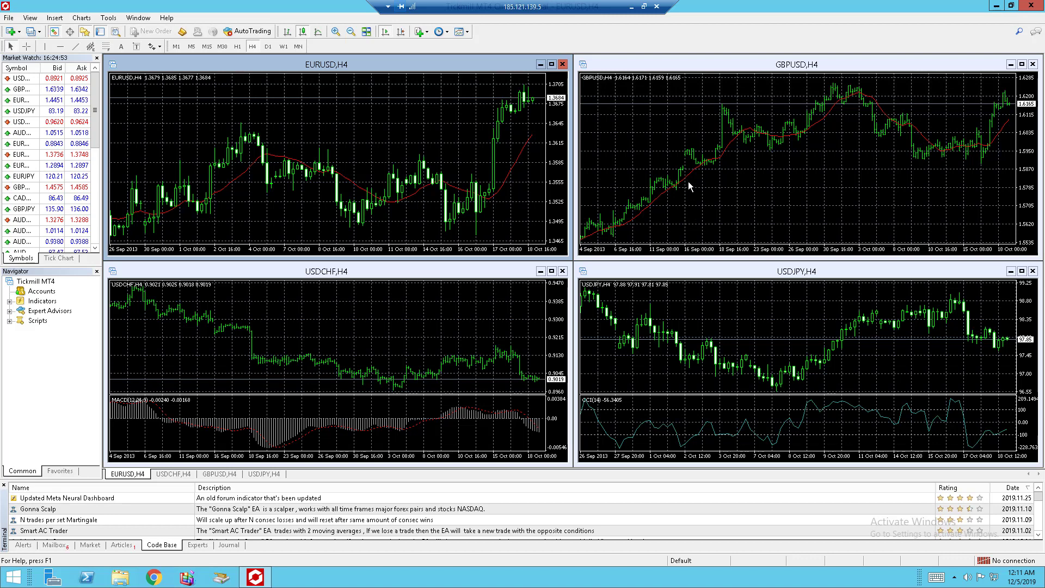
mouse_move(691, 203)
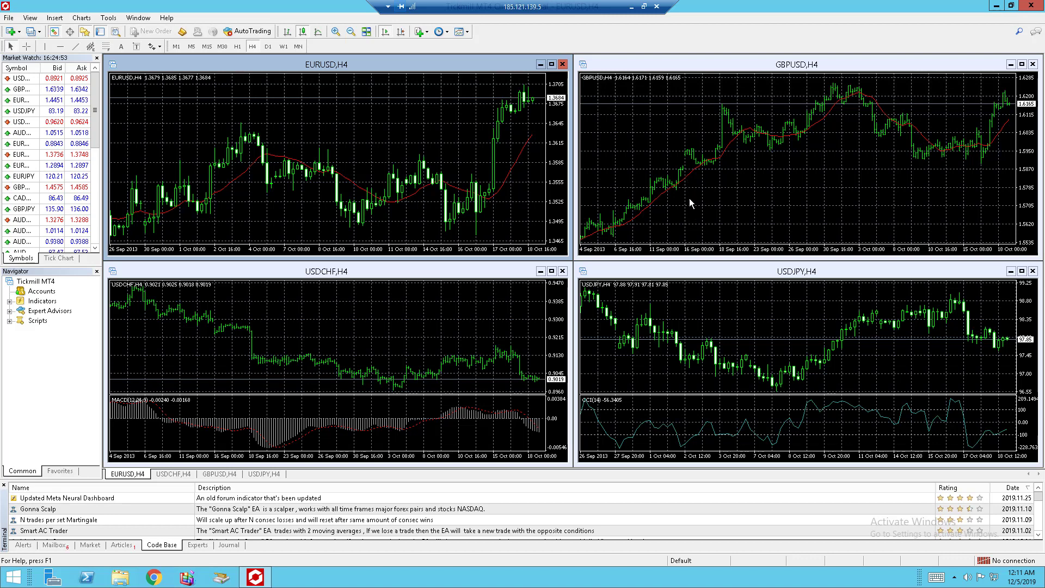
mouse_move(405, 165)
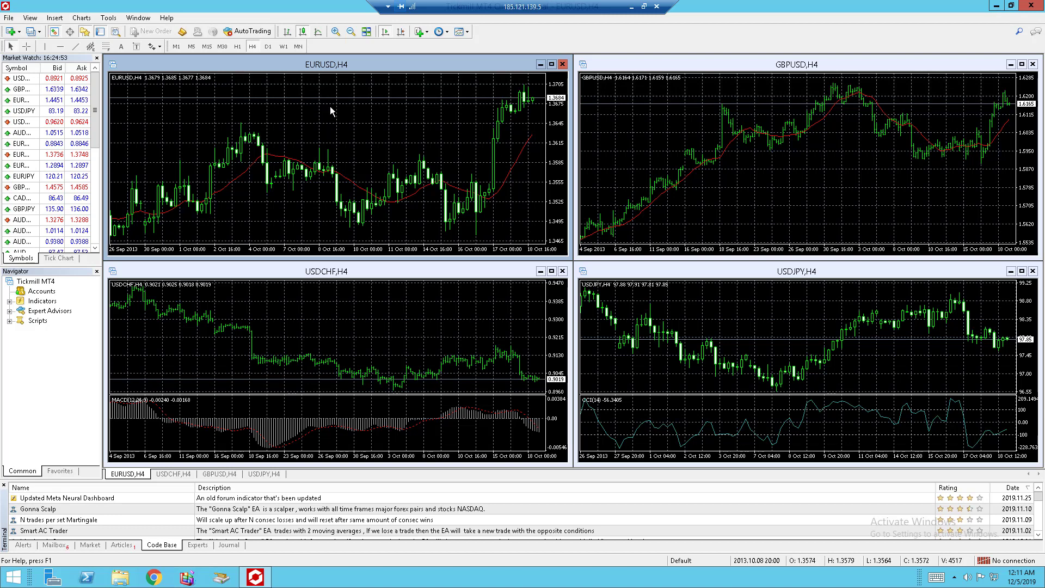
mouse_move(254, 24)
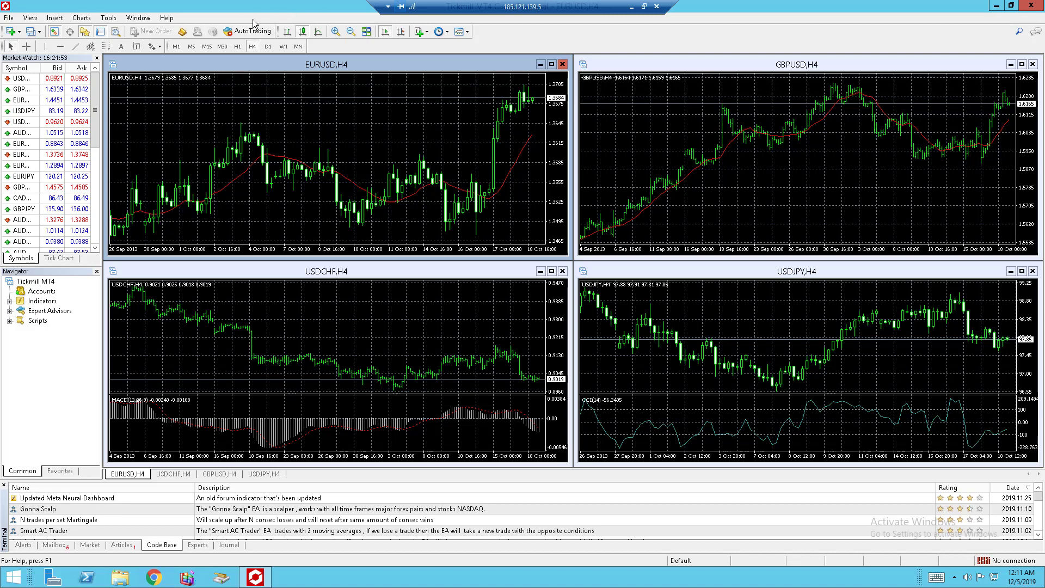
mouse_move(878, 241)
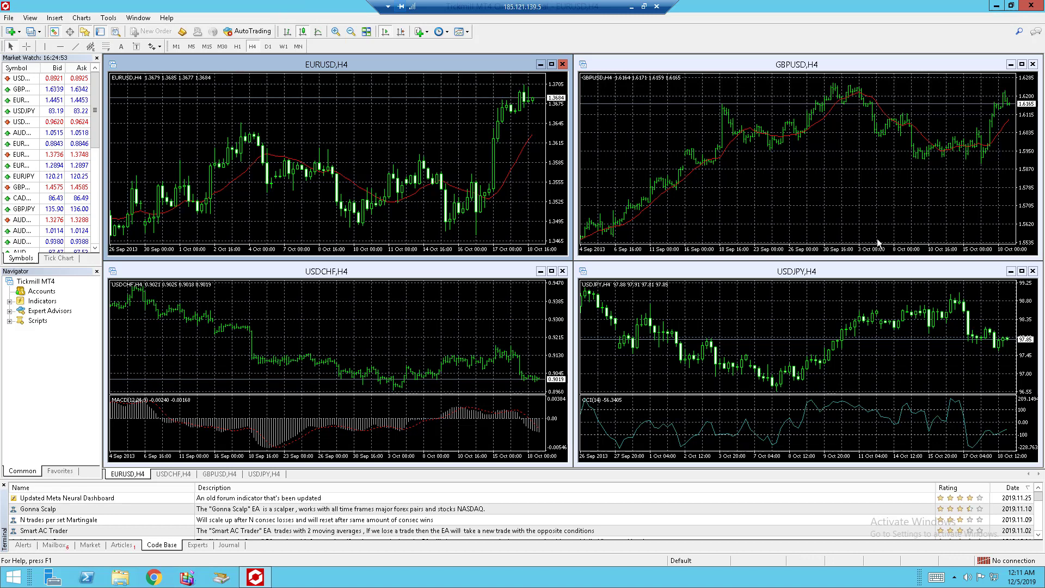
mouse_move(715, 251)
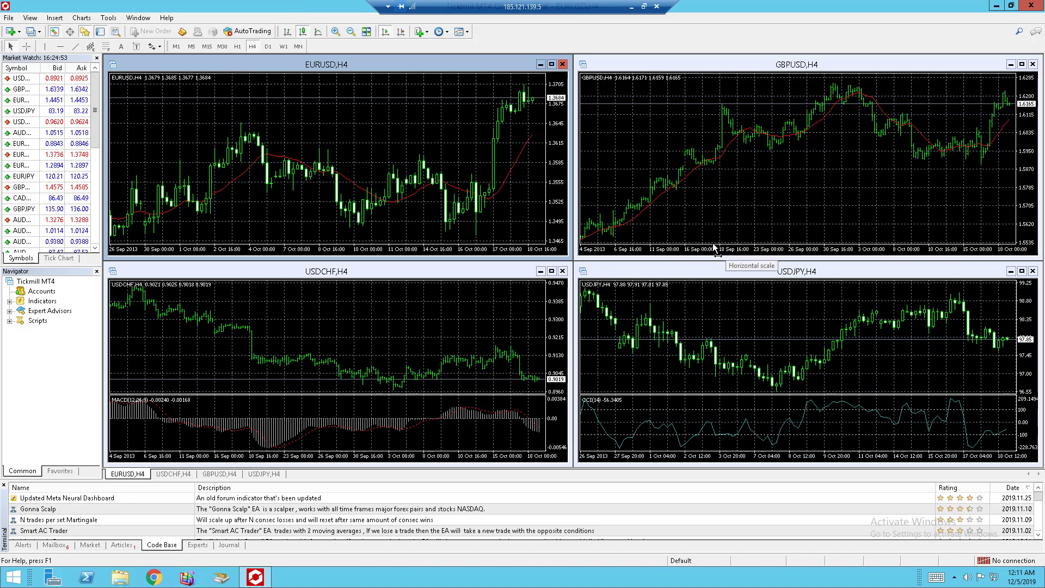
mouse_move(700, 145)
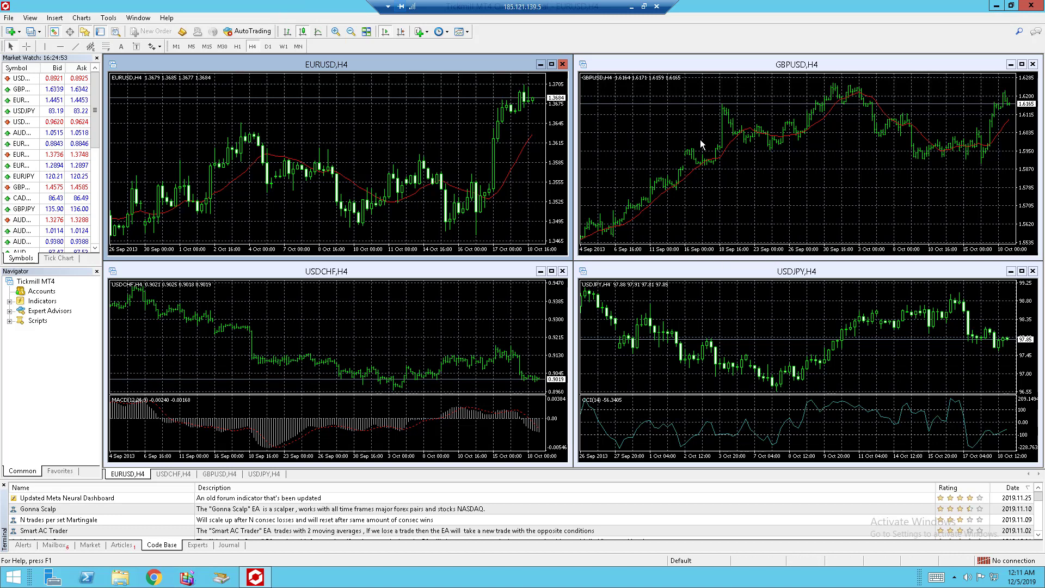
mouse_move(521, 125)
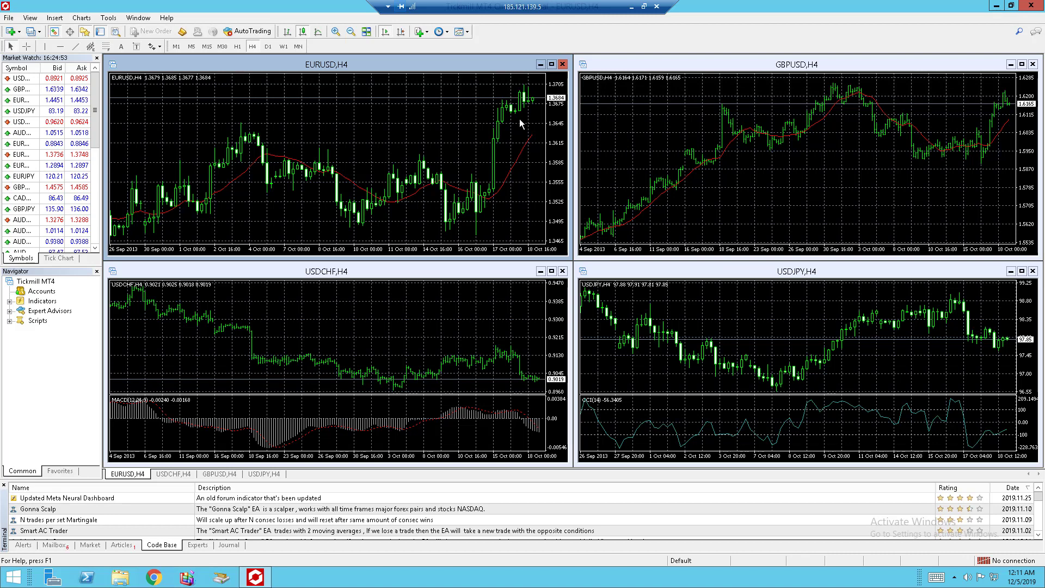
mouse_move(562, 205)
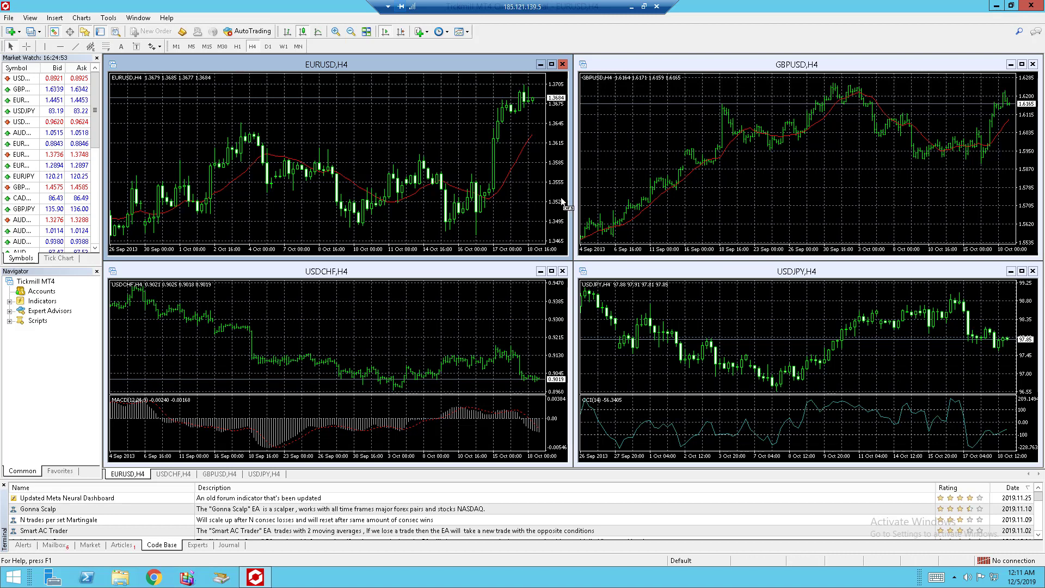
mouse_move(559, 192)
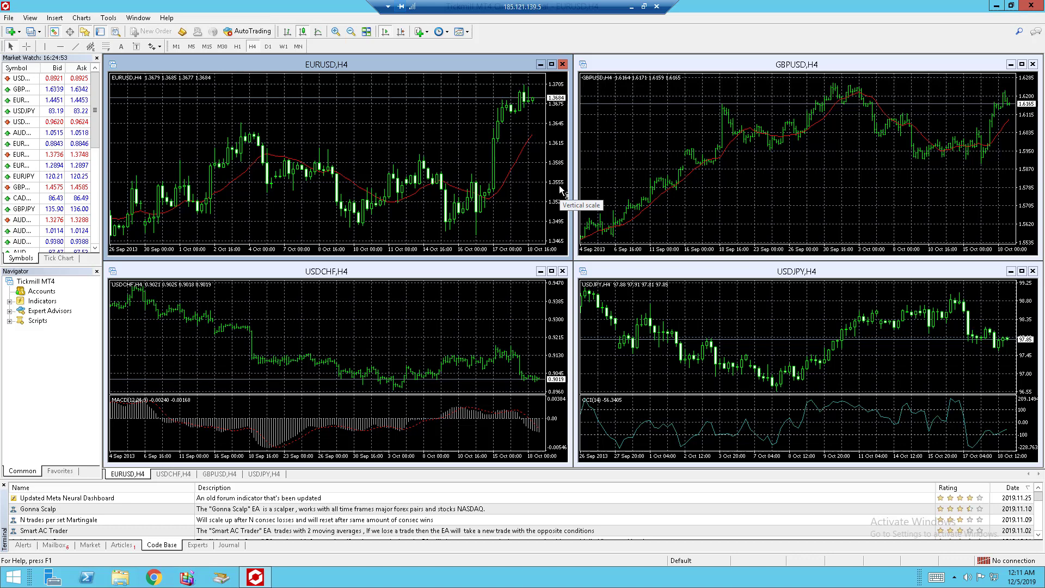
mouse_move(492, 320)
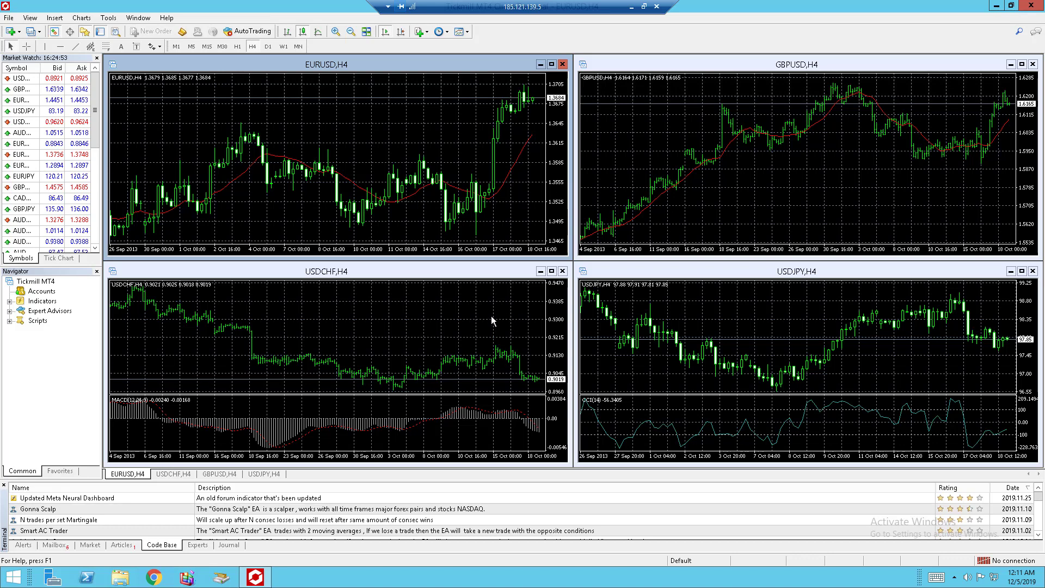
mouse_move(481, 342)
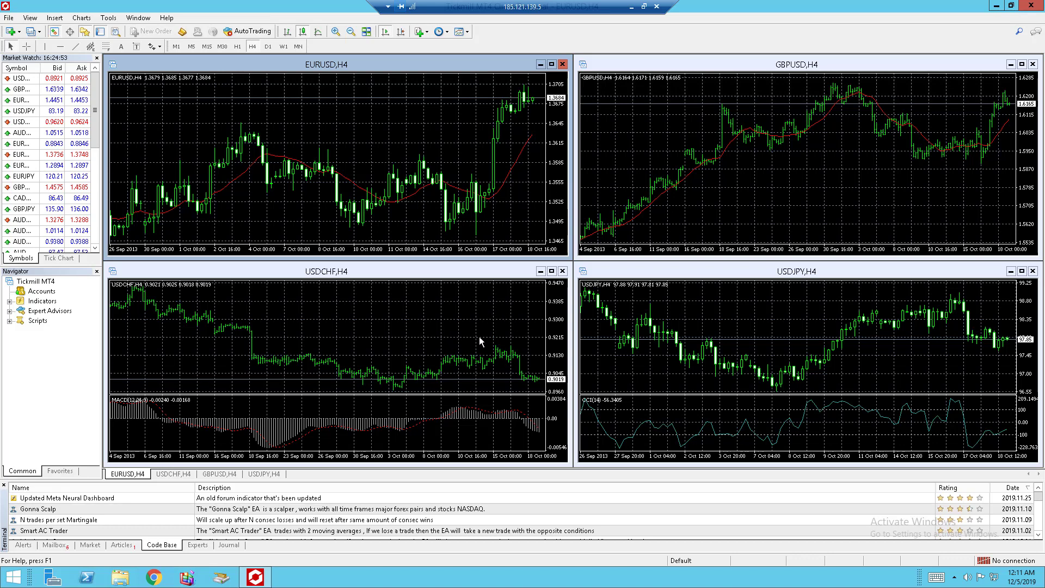
mouse_move(531, 314)
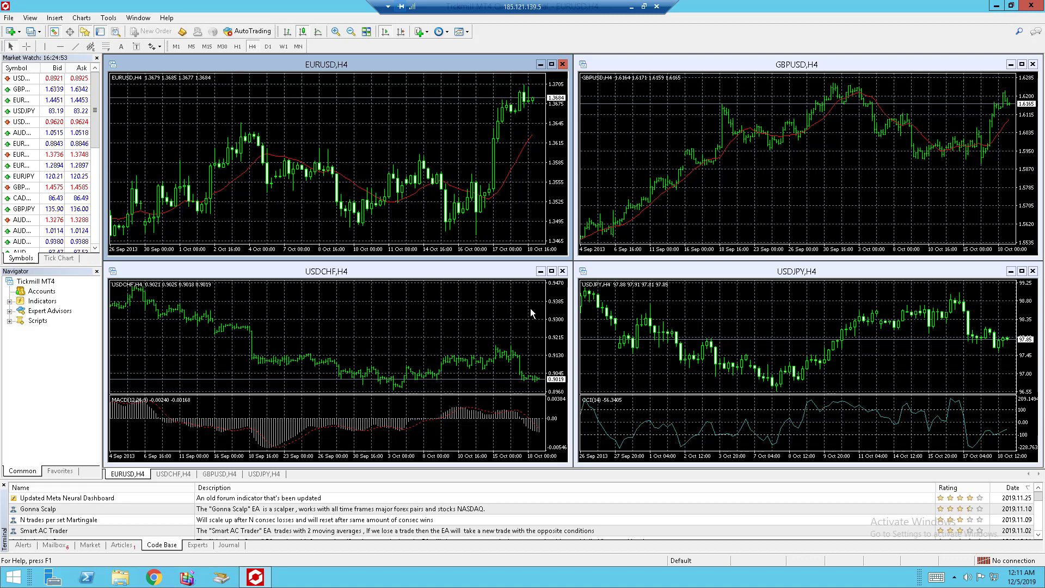
- Reach the Charts settings in Tools > Options after glancing at the Objects settings
click(107, 18)
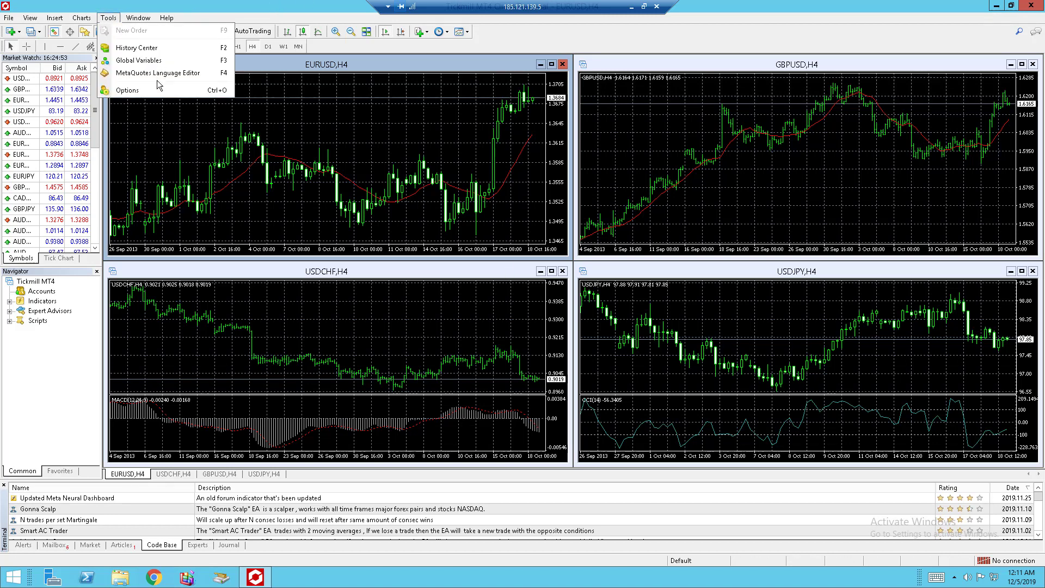
mouse_move(127, 91)
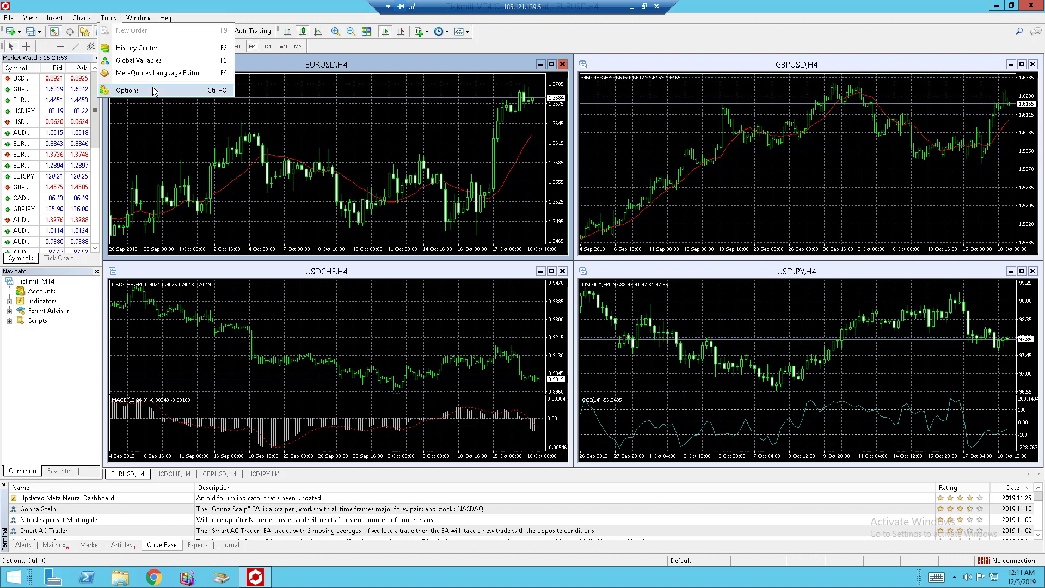
click(126, 91)
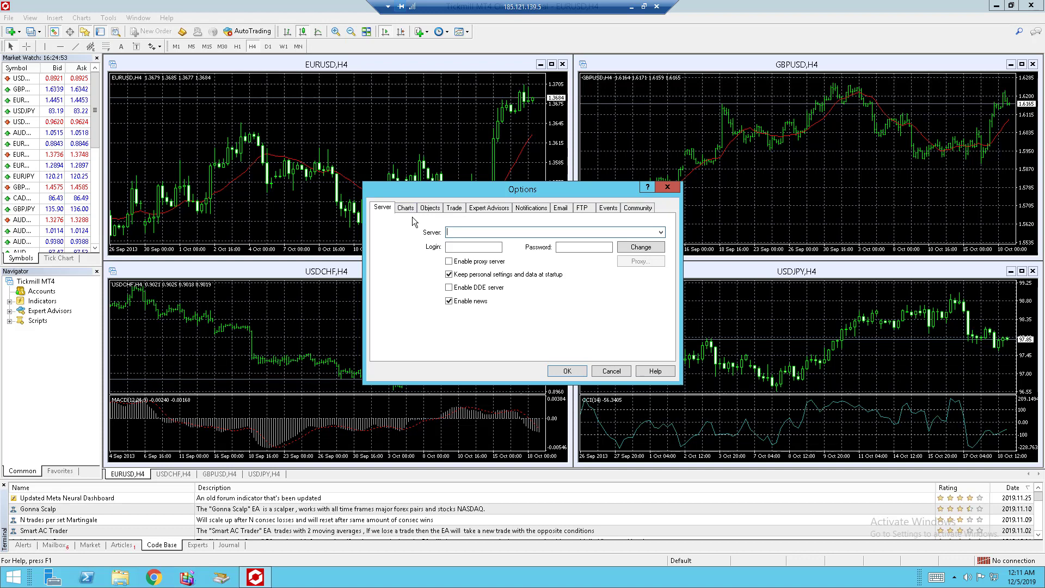
click(430, 207)
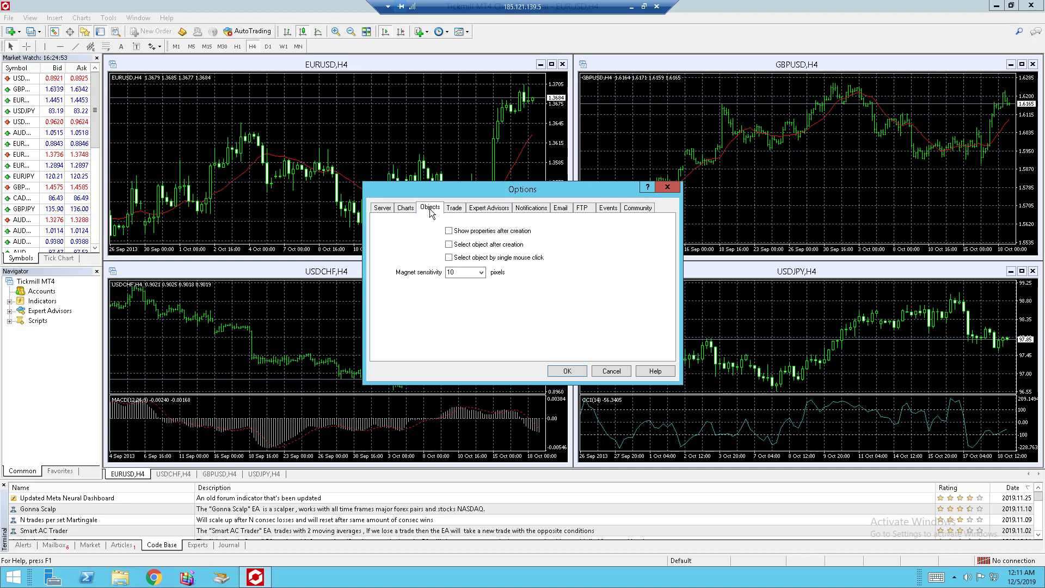
click(405, 207)
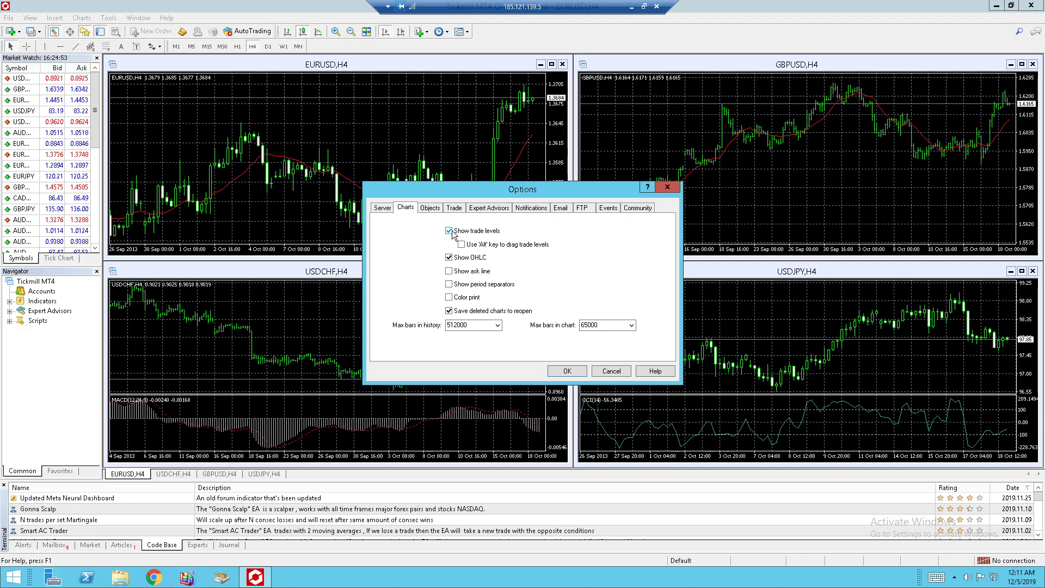
- Set Max bars in history and Max bars in chart both to 1
click(449, 231)
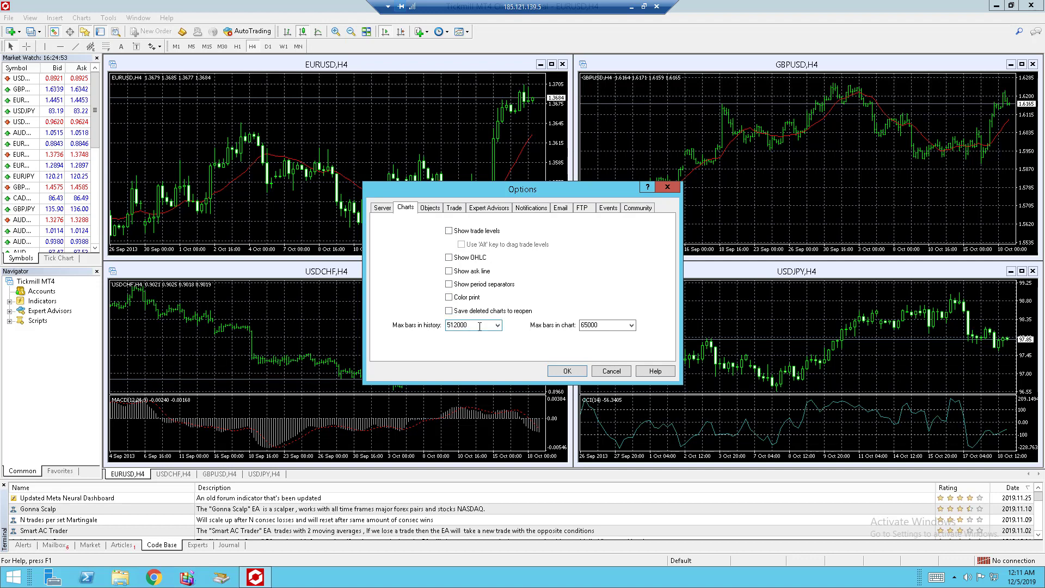
double_click(463, 325)
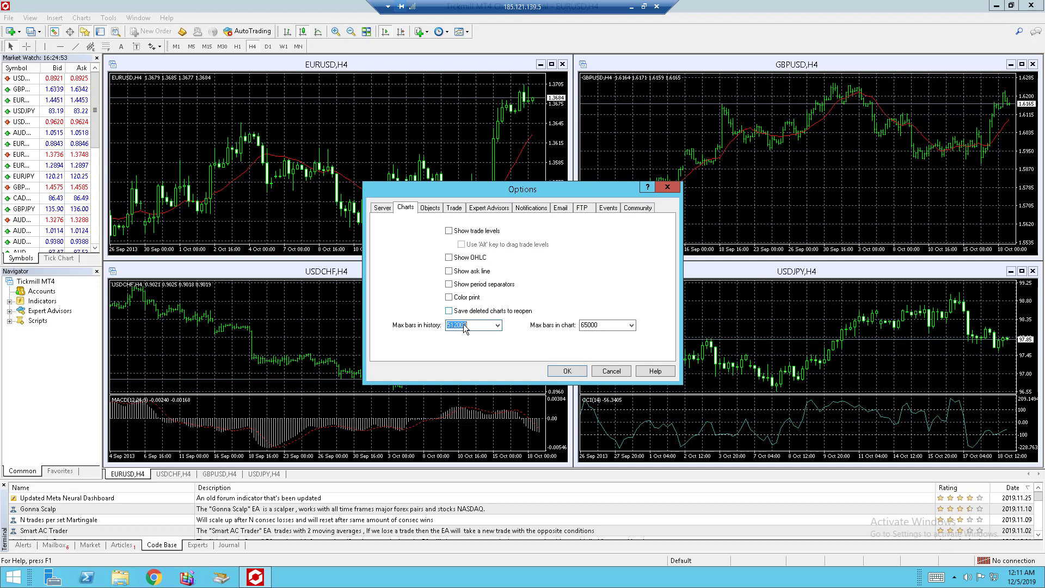
text(1)
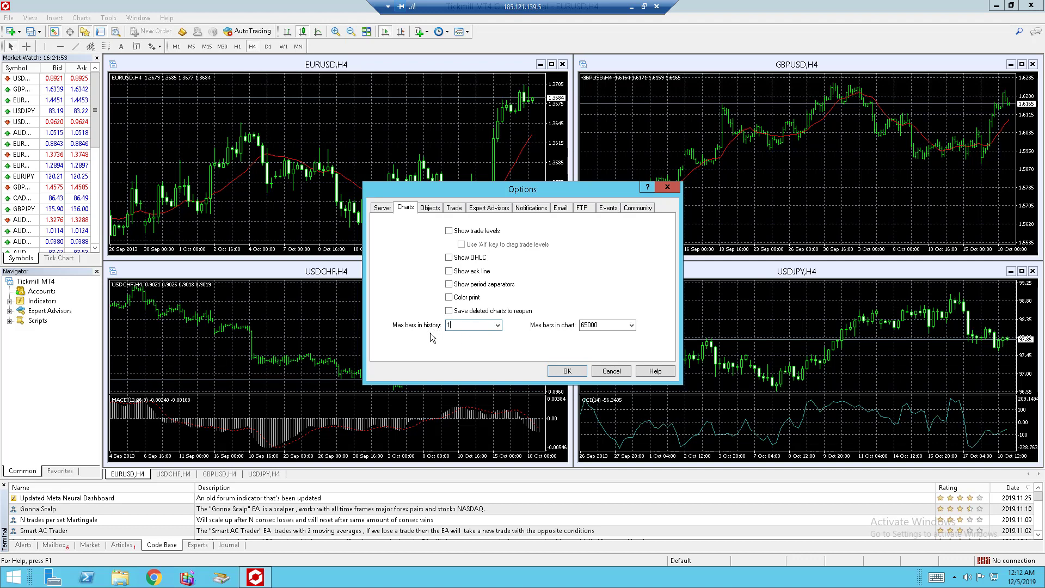
mouse_move(597, 334)
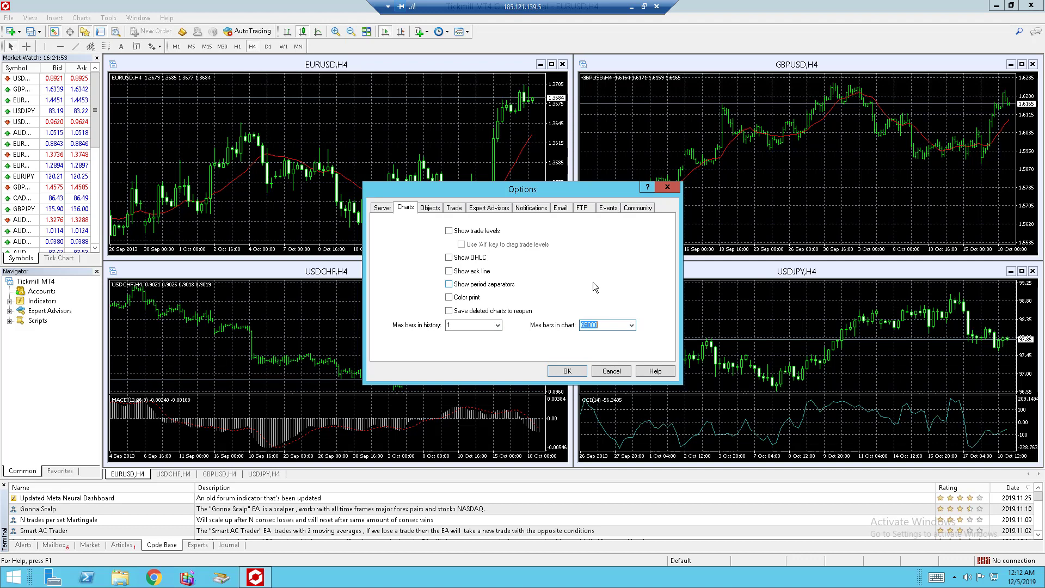
text(1)
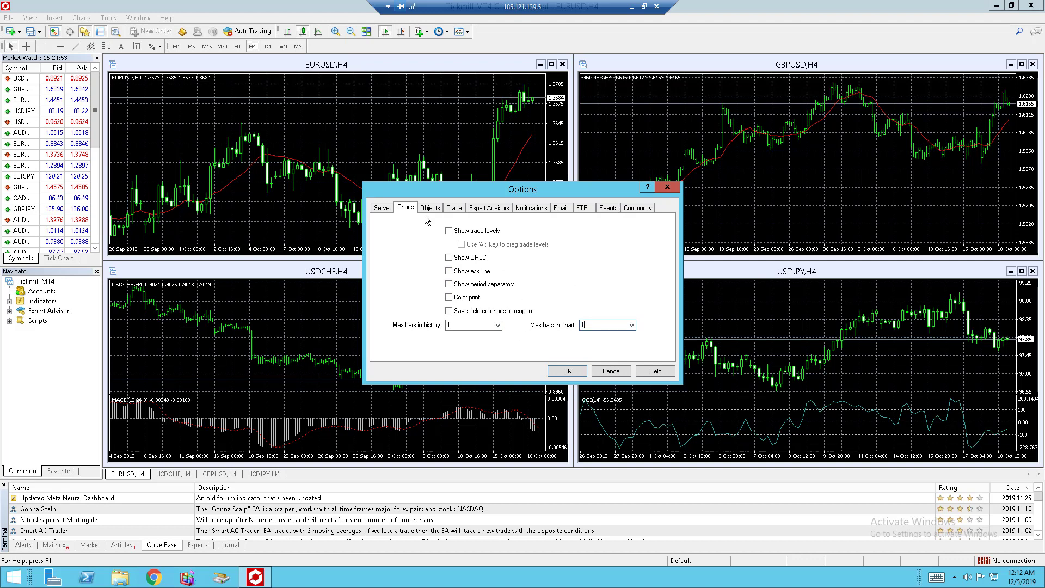
- Turn off Enable news on Server and Enable on Events, then confirm the options with OK
click(382, 206)
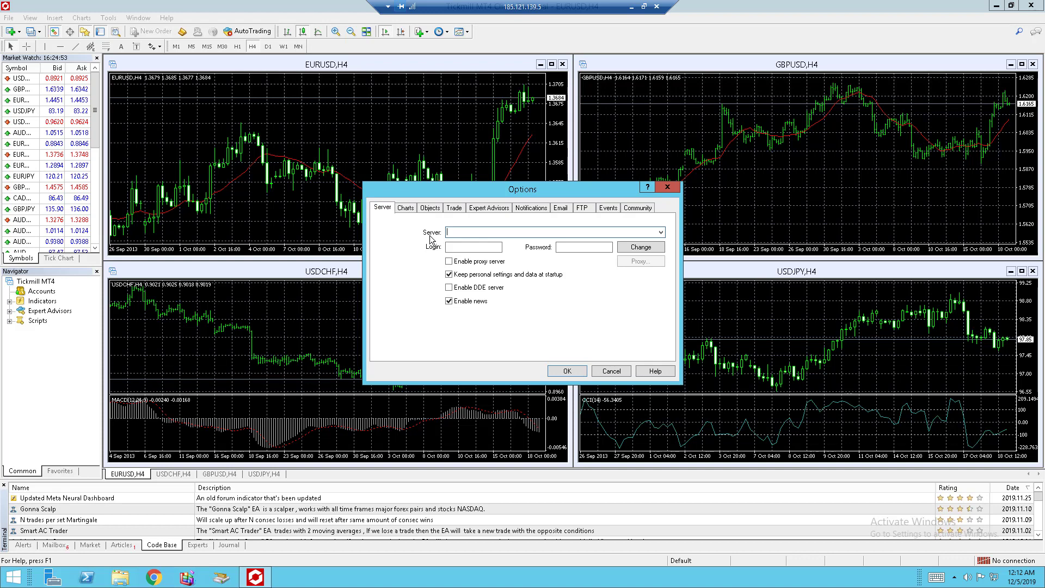
click(449, 300)
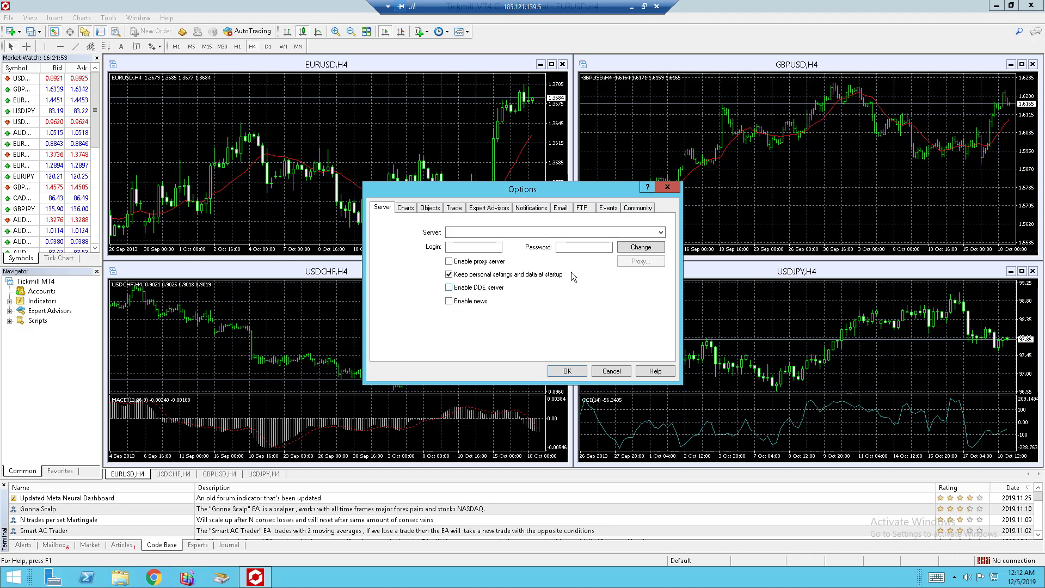
click(607, 207)
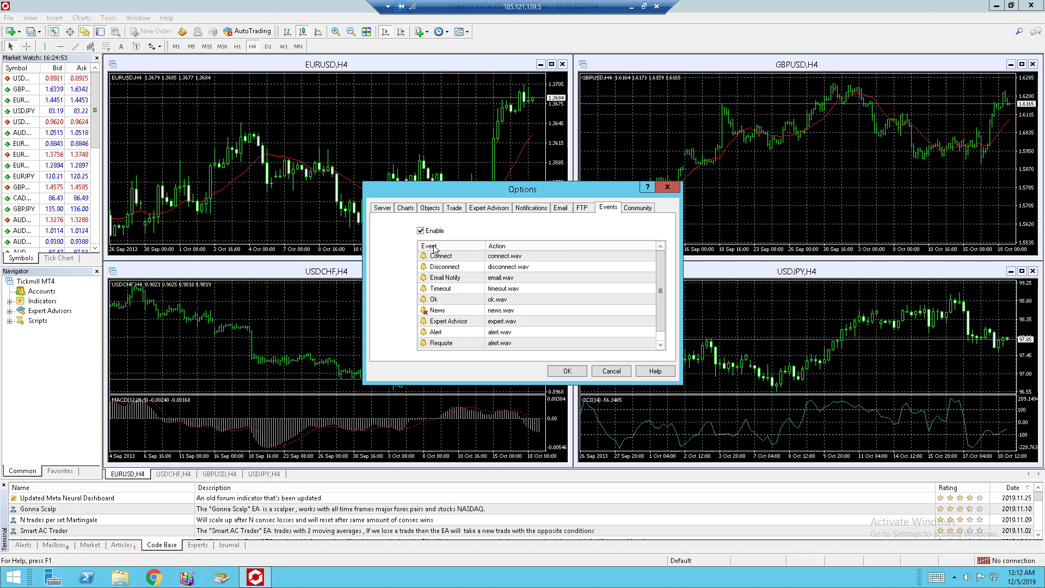
click(420, 229)
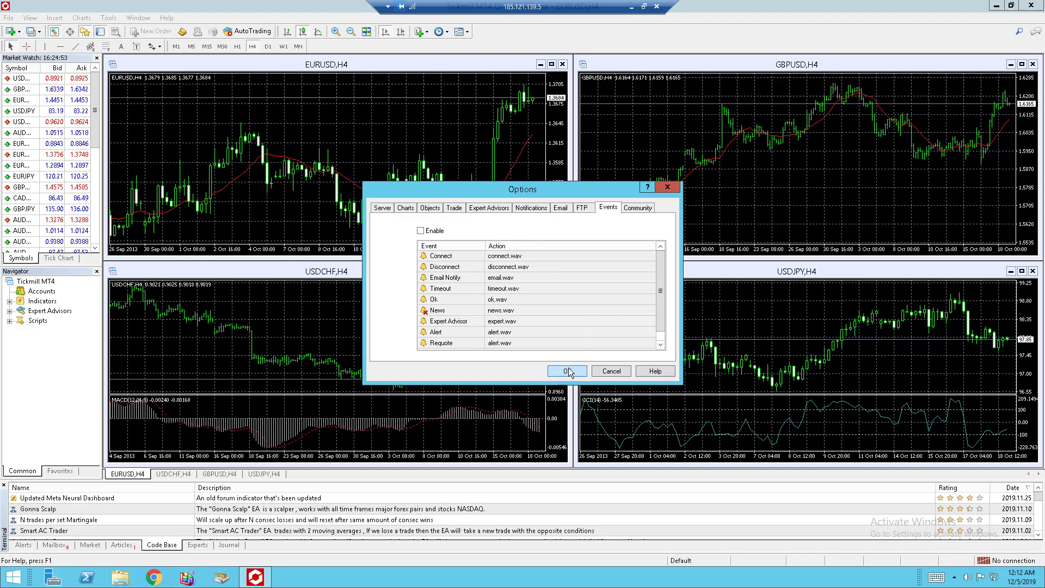
click(565, 370)
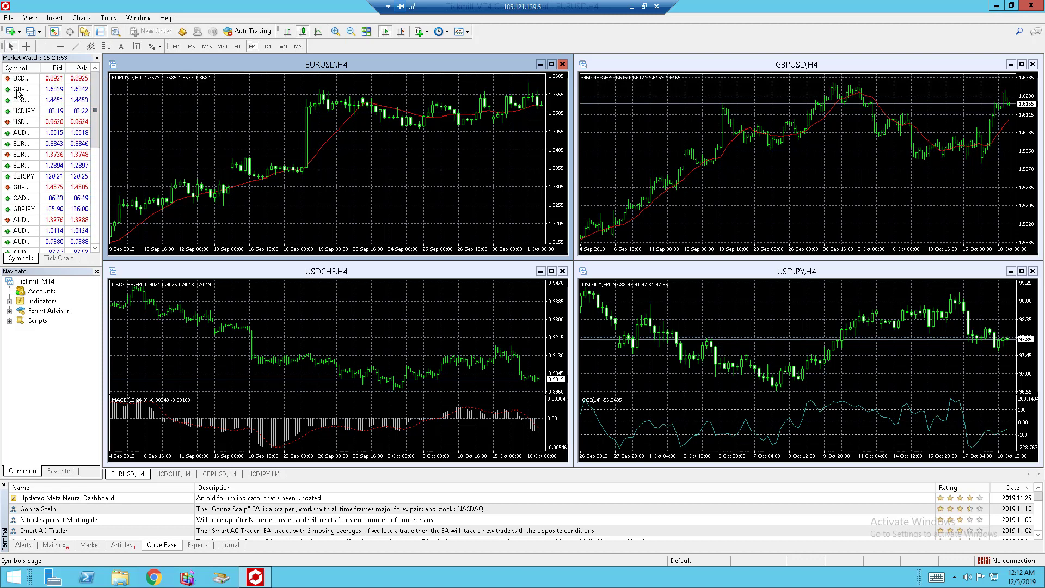
- Hide the Market Watch panel via the View menu so the charts gain space
right_click(19, 78)
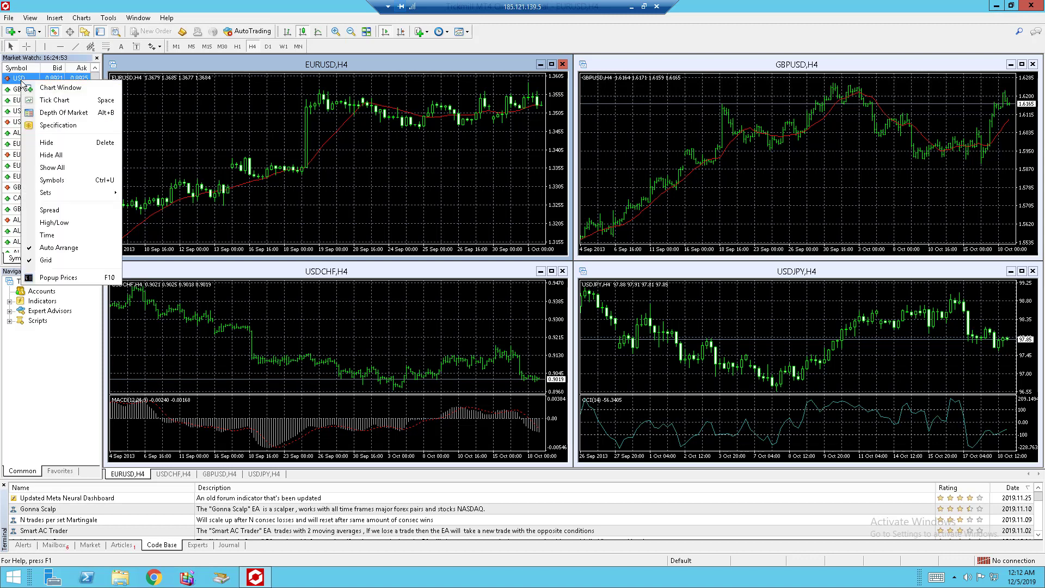
mouse_move(46, 141)
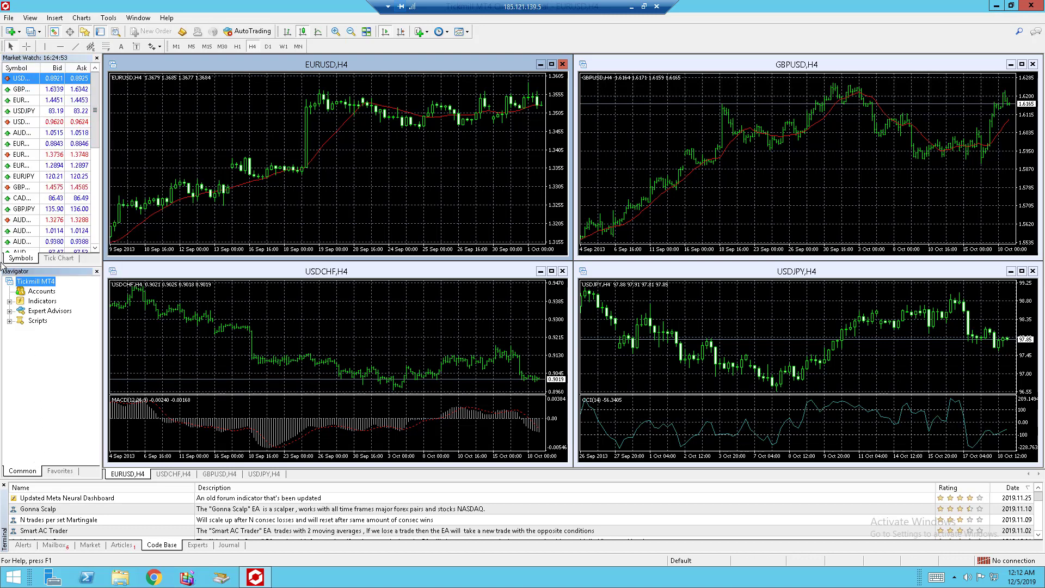
click(54, 18)
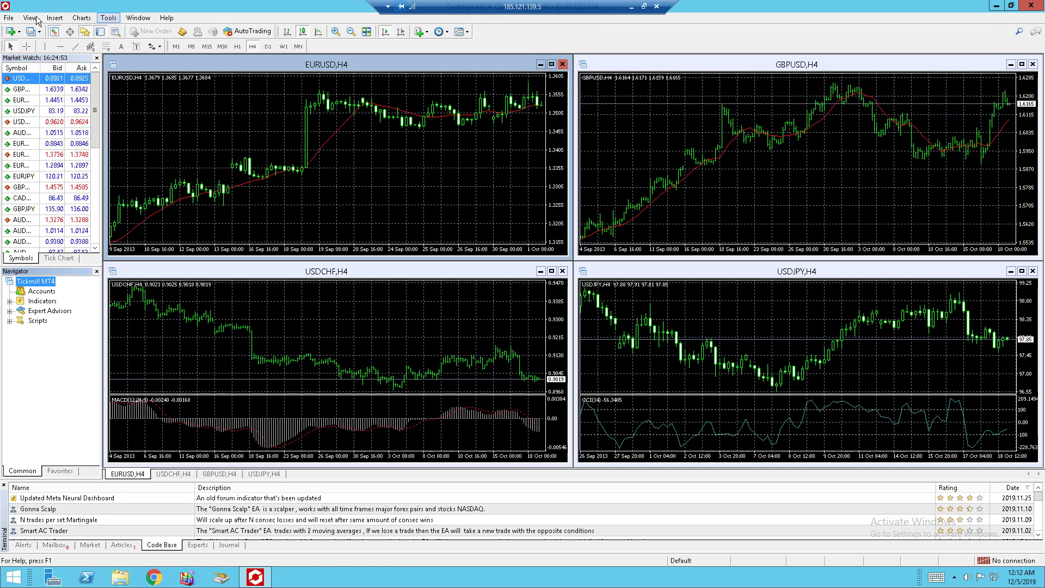
click(31, 18)
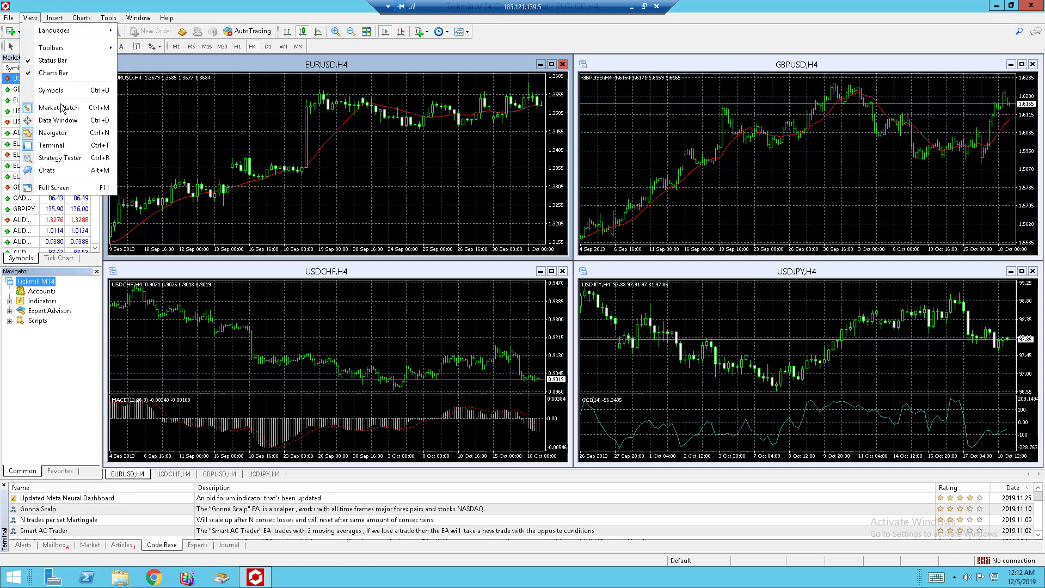
click(59, 108)
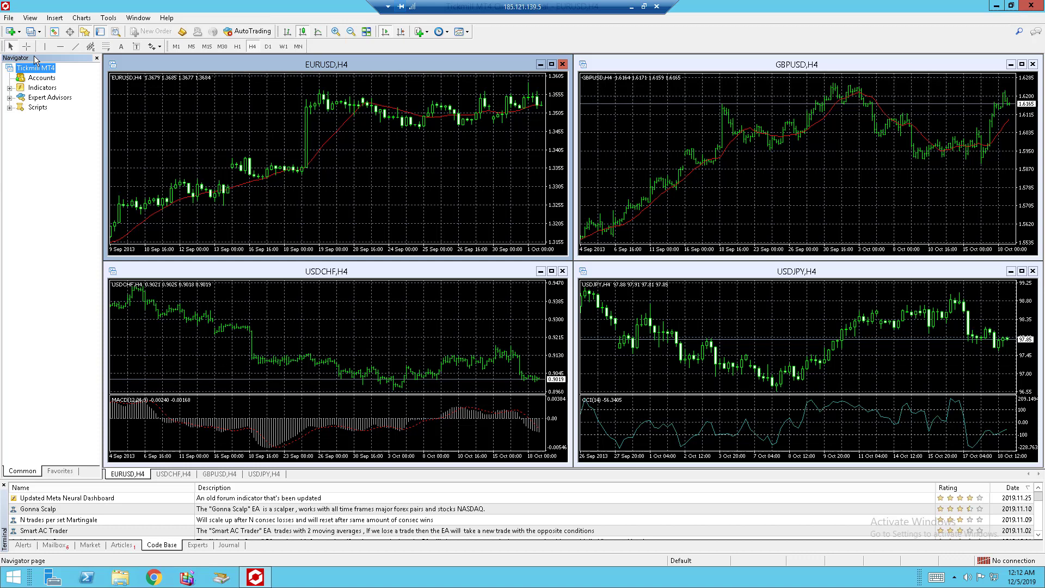
click(29, 18)
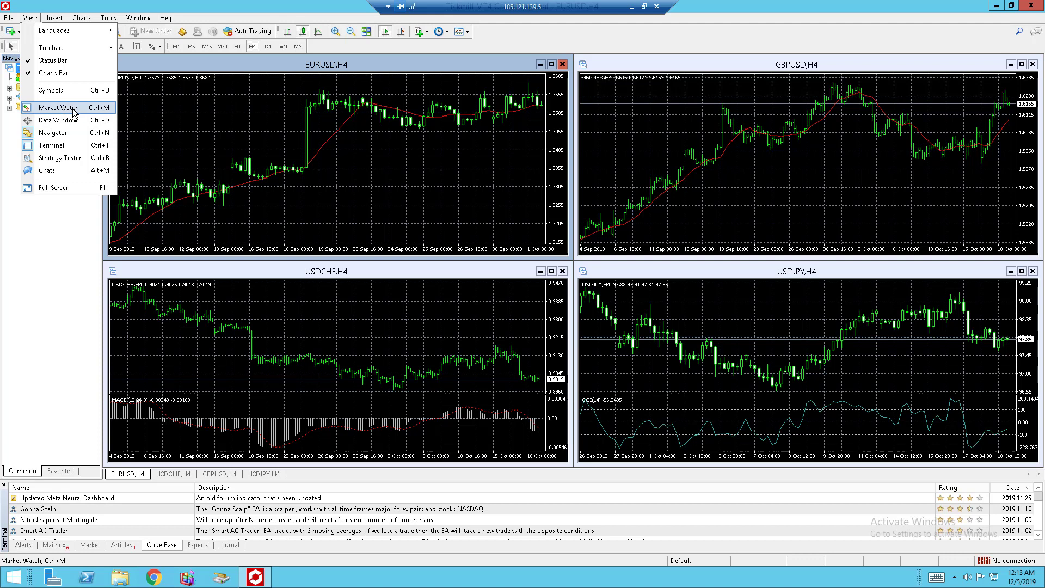
mouse_move(73, 110)
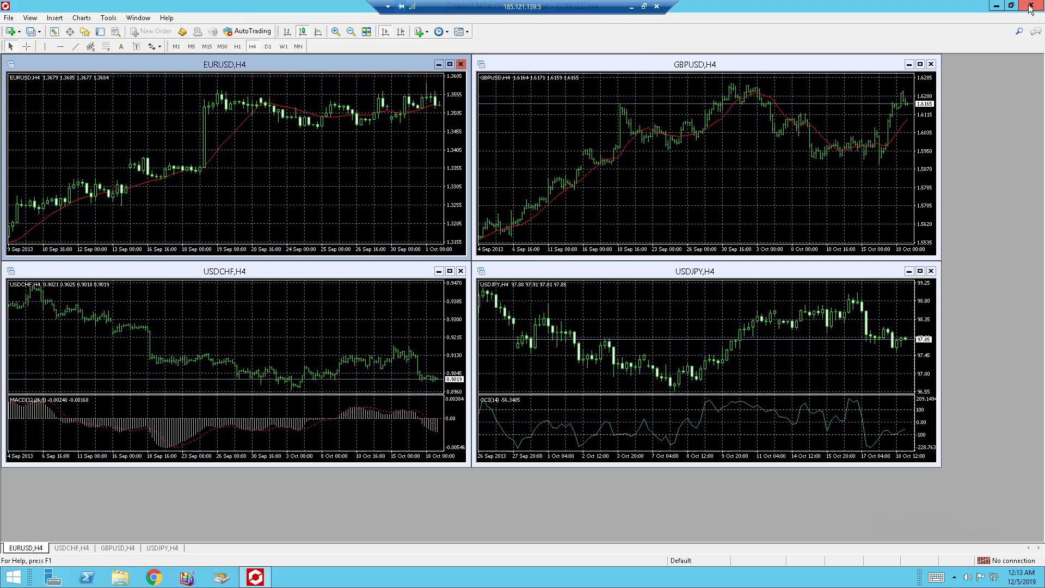
- Close the MT4 window and relaunch Tickmill MT4 from its desktop shortcut
click(1028, 7)
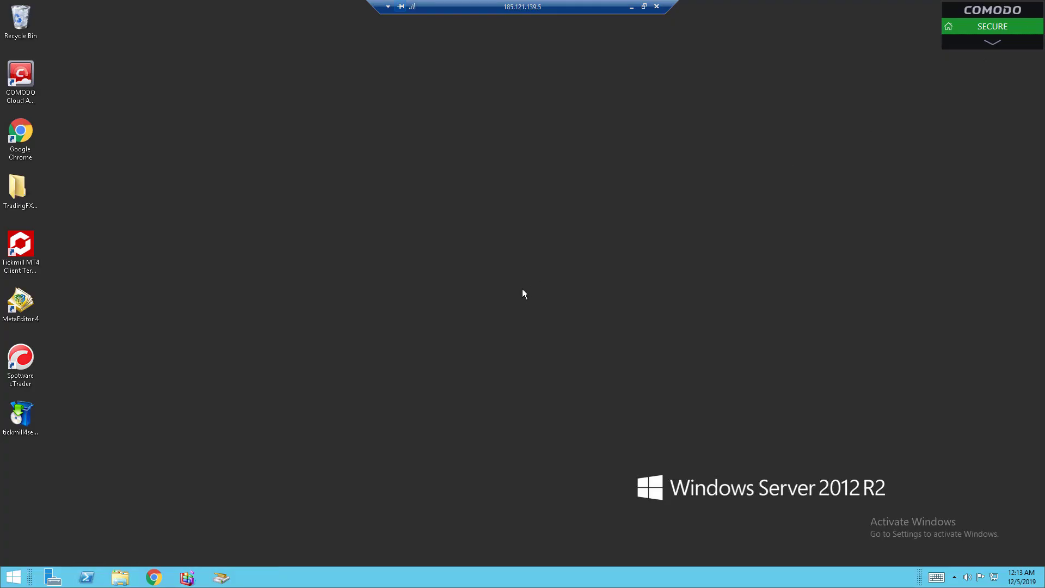
click(20, 245)
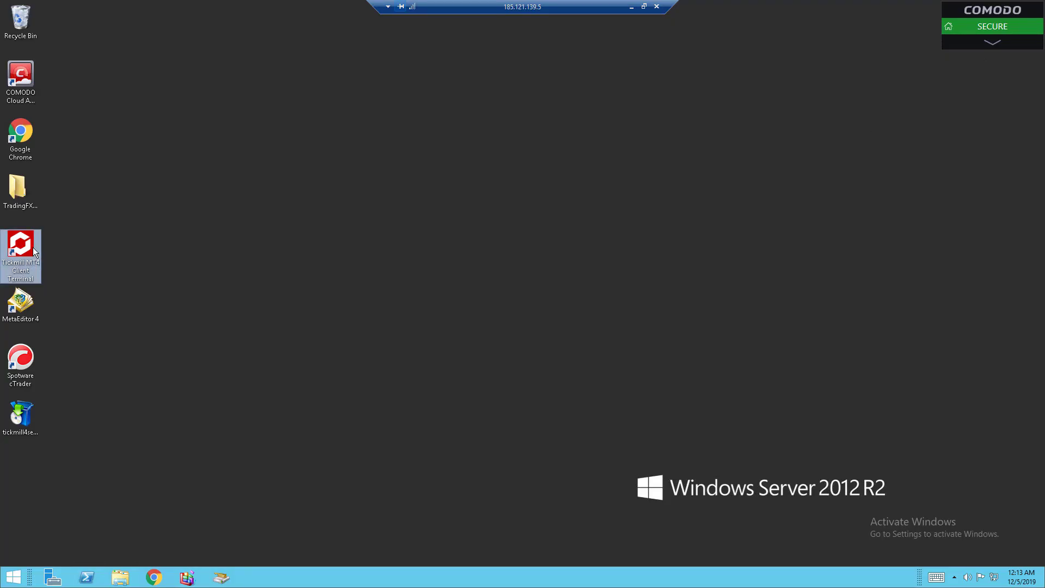
double_click(21, 256)
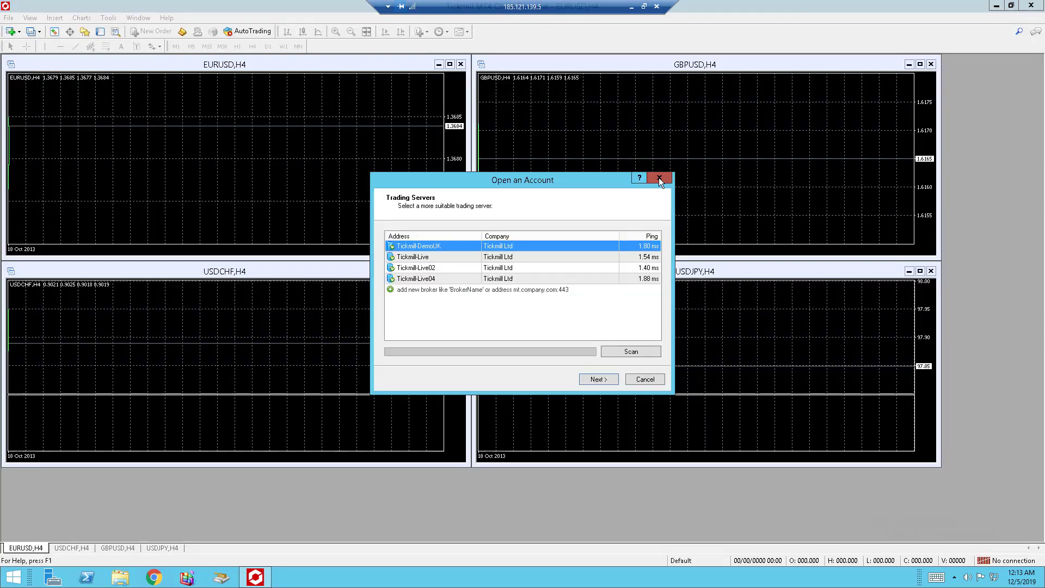
- Dismiss the Open an Account dialog, leaving four nearly empty charts with no connection
click(659, 177)
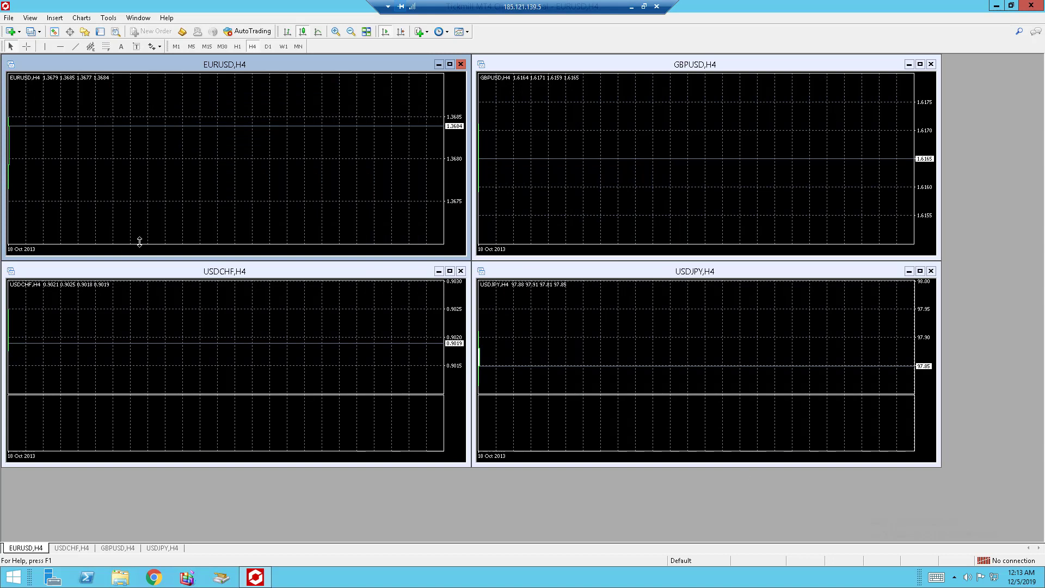
mouse_move(406, 402)
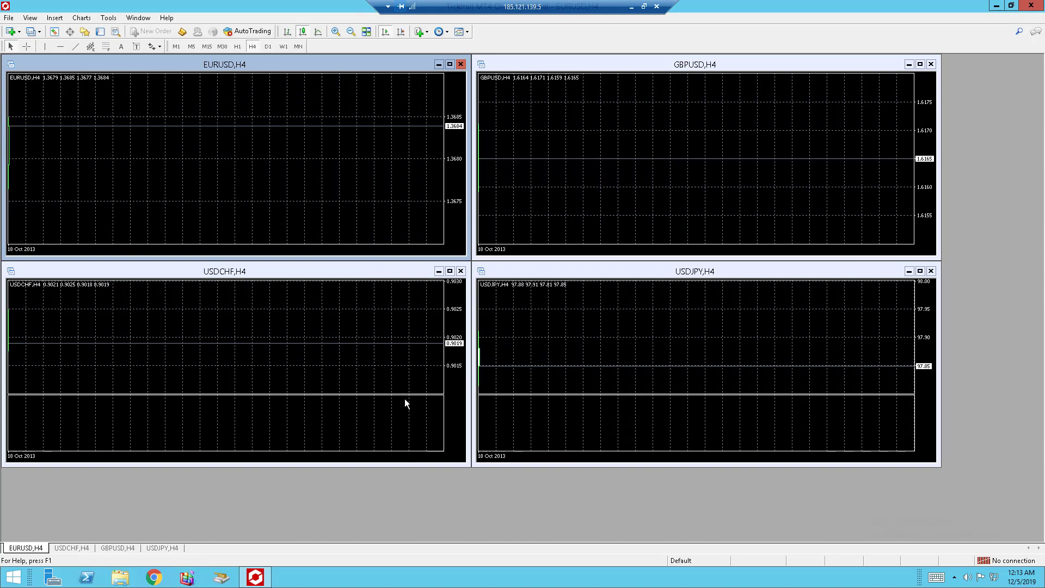
mouse_move(420, 402)
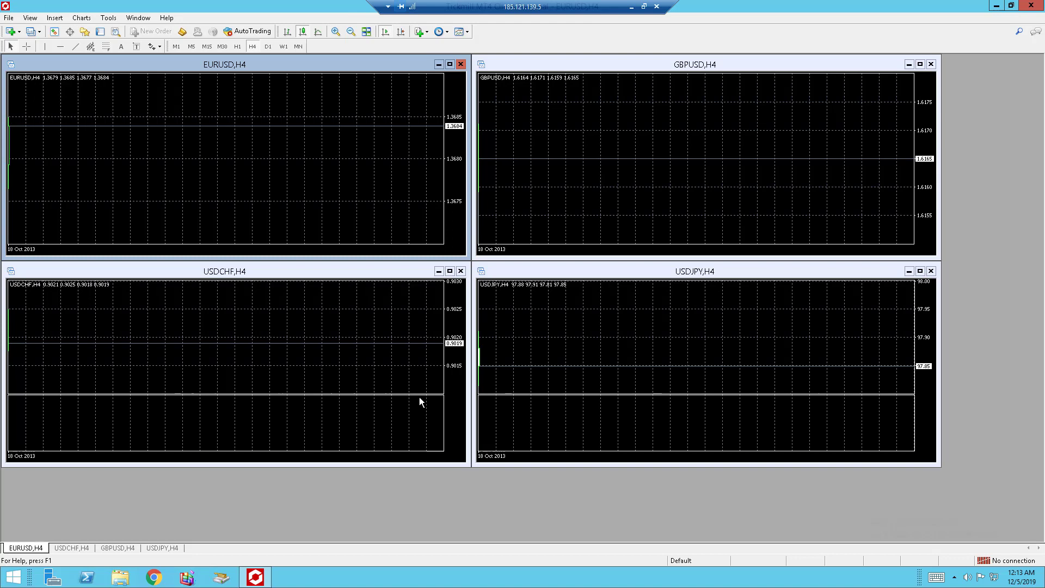
mouse_move(420, 442)
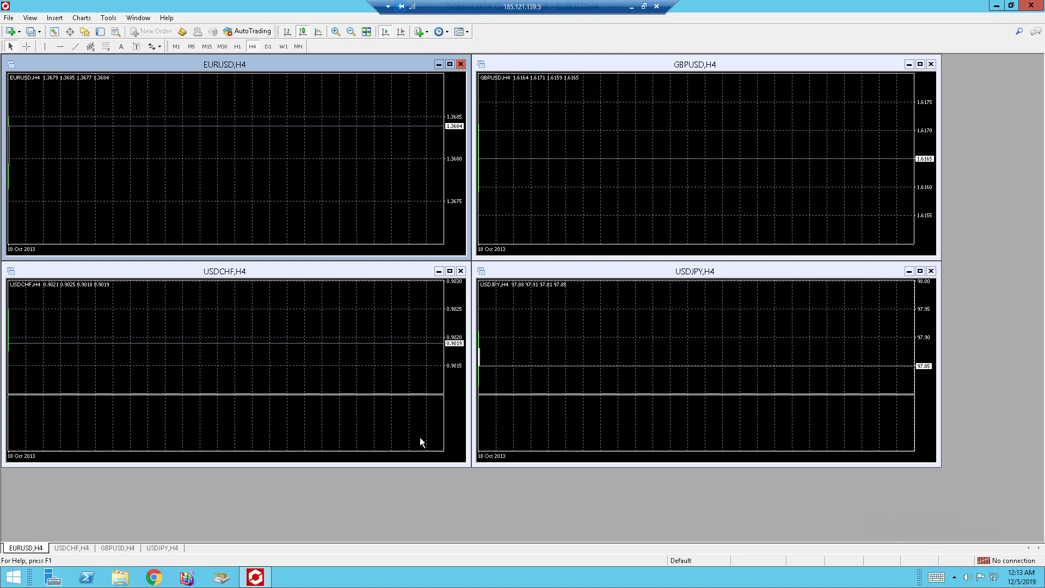